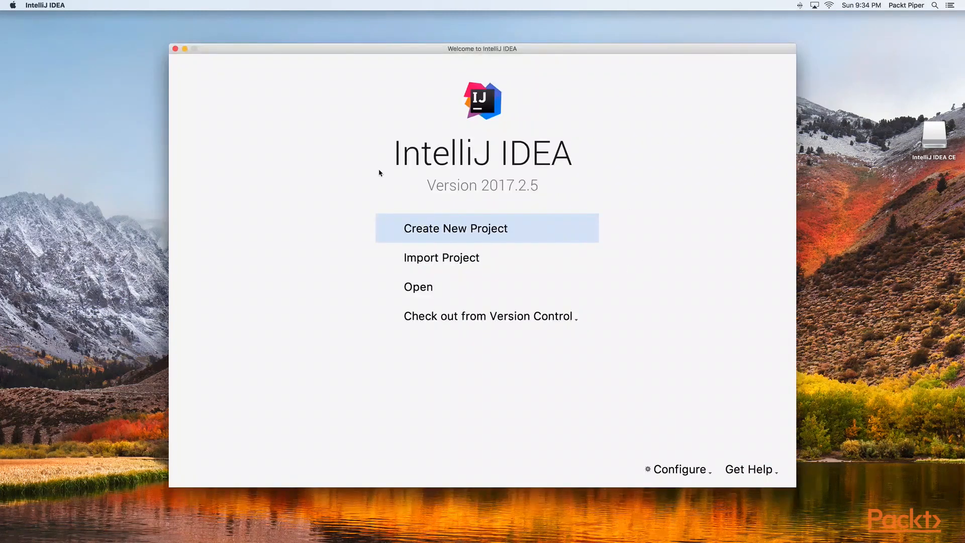
{"action": "mouse_move", "coordinate": [550, 311]}
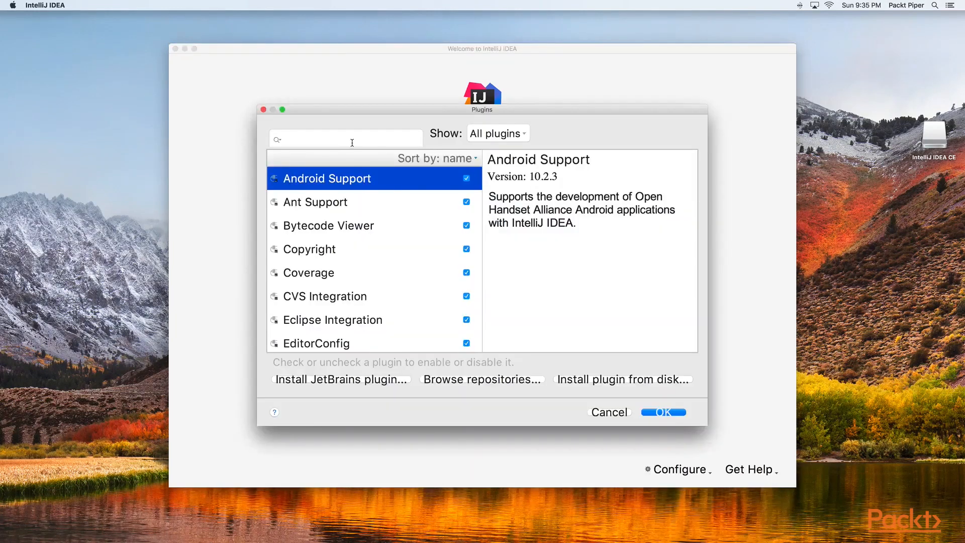
Browse the downloadable plugin repositories and select the Scala plugin.
{"action": "left_click", "coordinate": [483, 379]}
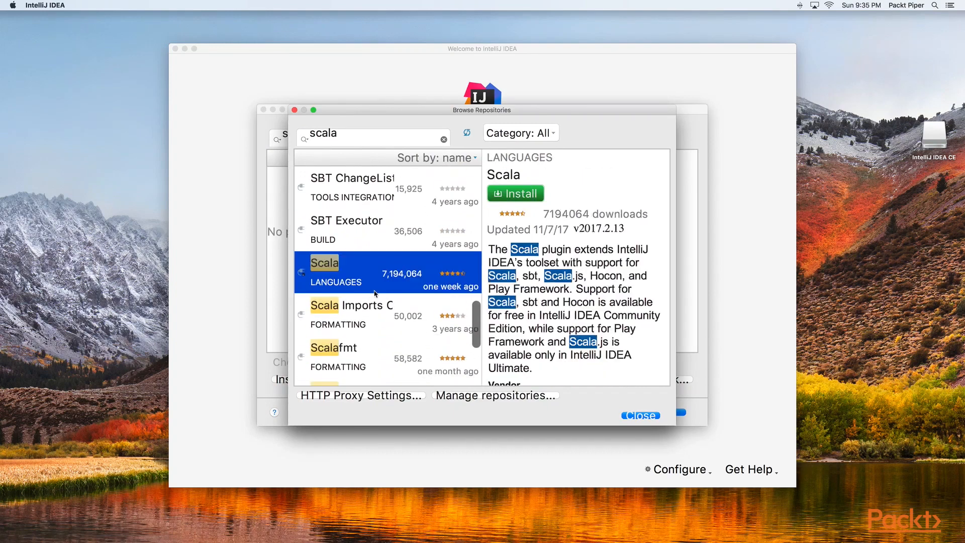
{"action": "left_click", "coordinate": [516, 193]}
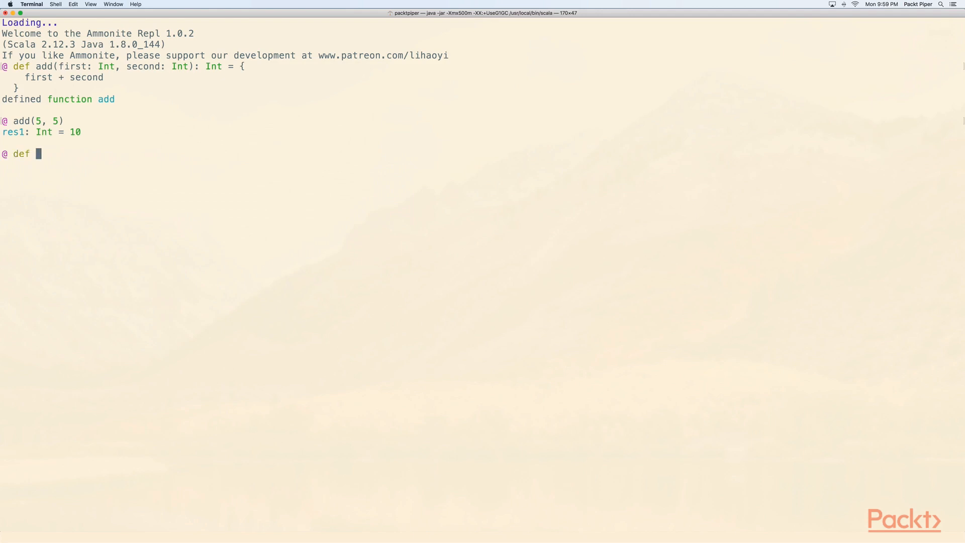
Define add(first: Int, second: Int, third: Int): Int returning first + second + third.
{"action": "type", "text": "add(first: Int, second: Int, third: Int): Int = {"}
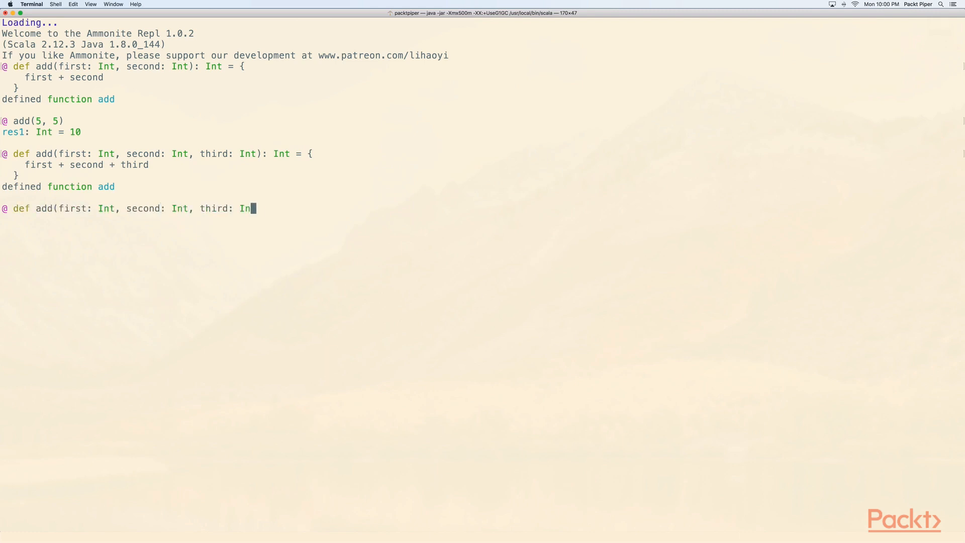
{"action": "type", "text": "t): Int = {"}
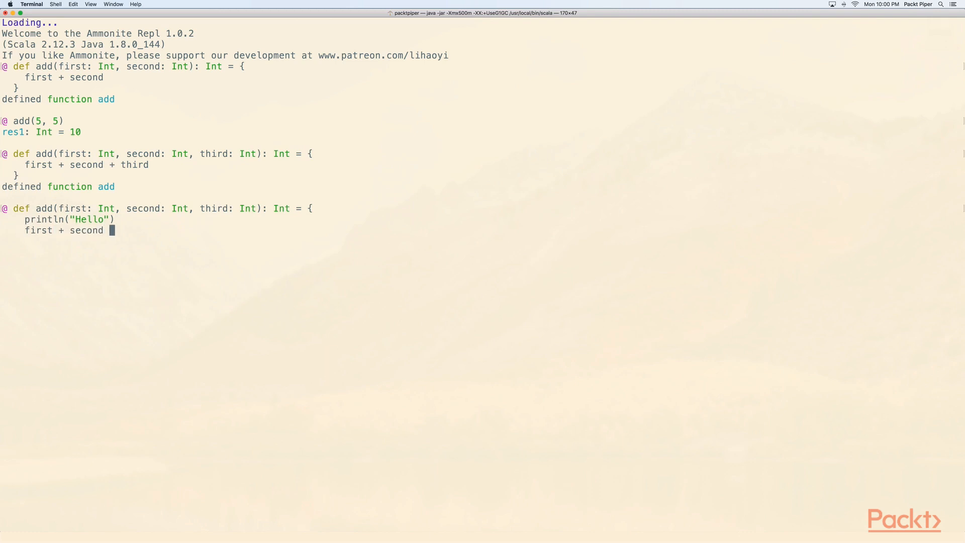
{"action": "type", "text": "+ third"}
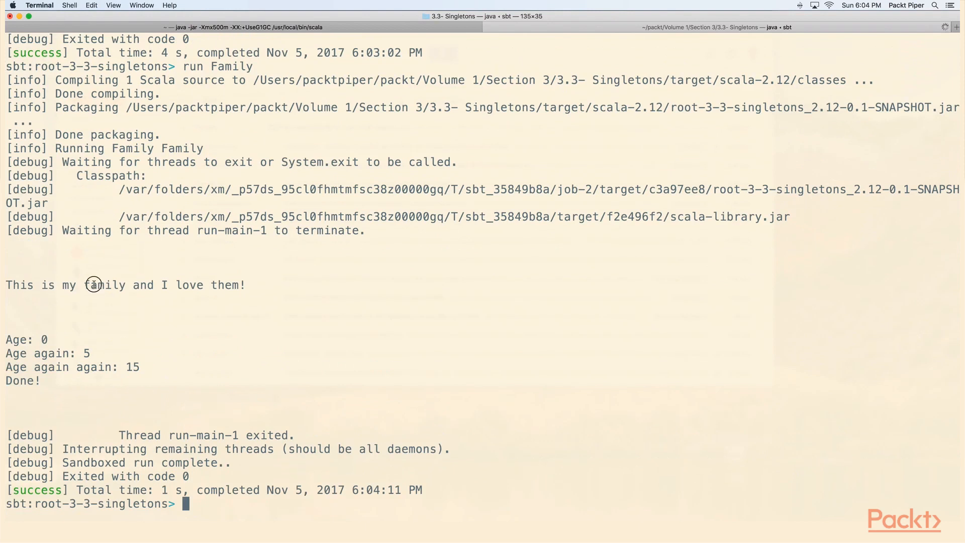
{"action": "mouse_move", "coordinate": [57, 337]}
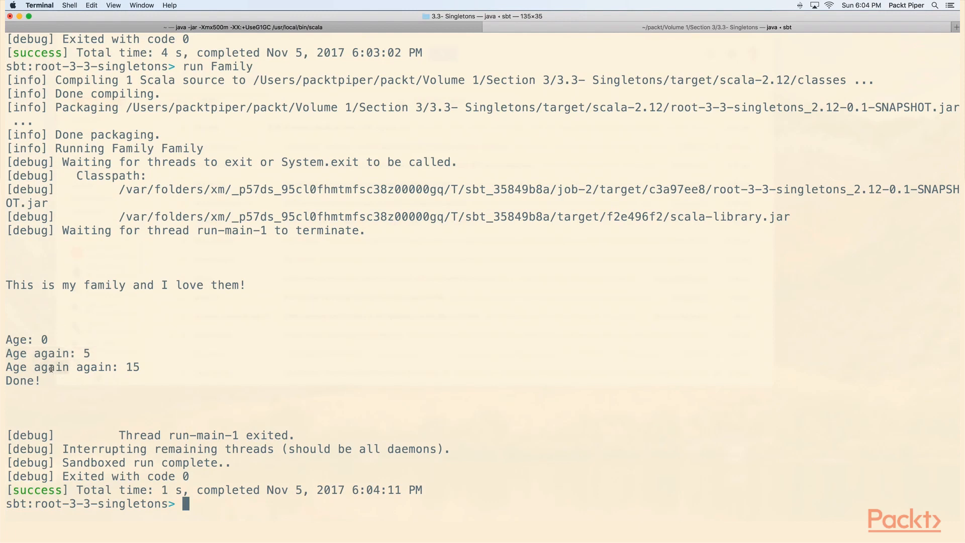
{"action": "mouse_move", "coordinate": [116, 406]}
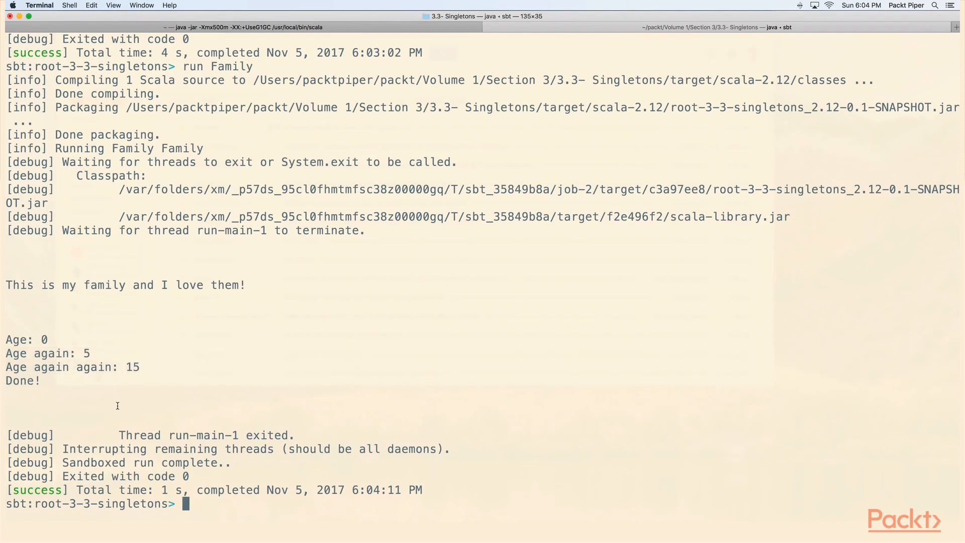